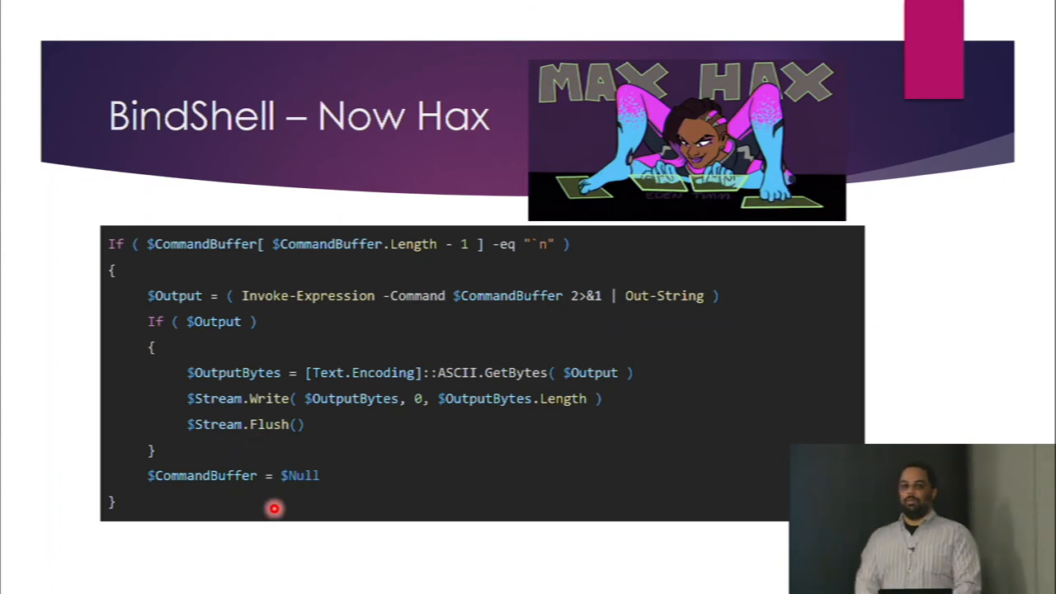
Step: Advance to the closing greetings slide and let the thank-you credits roll upward
key("right")
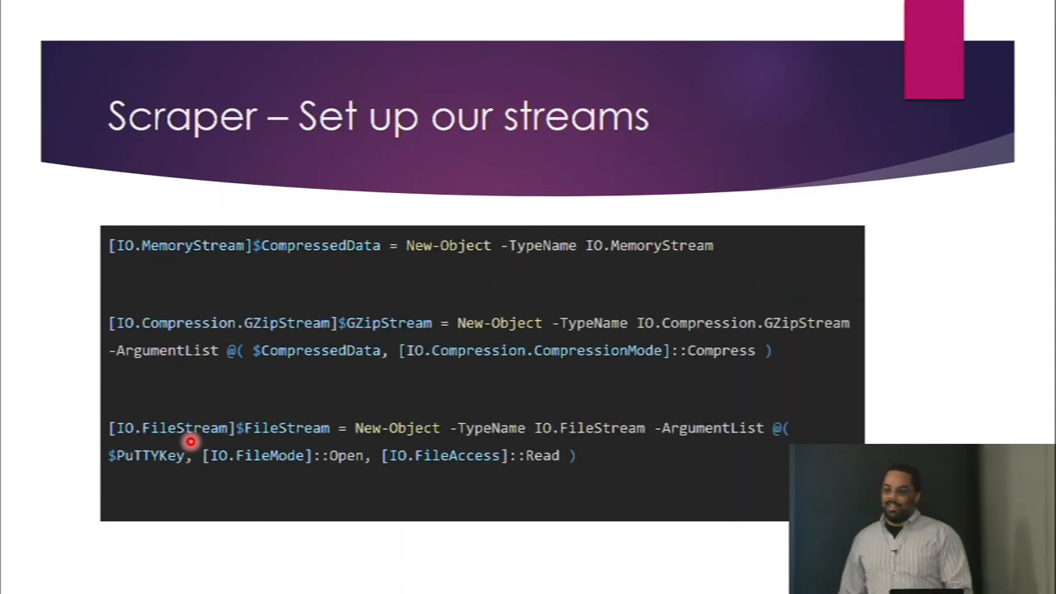
mouse_move(993, 226)
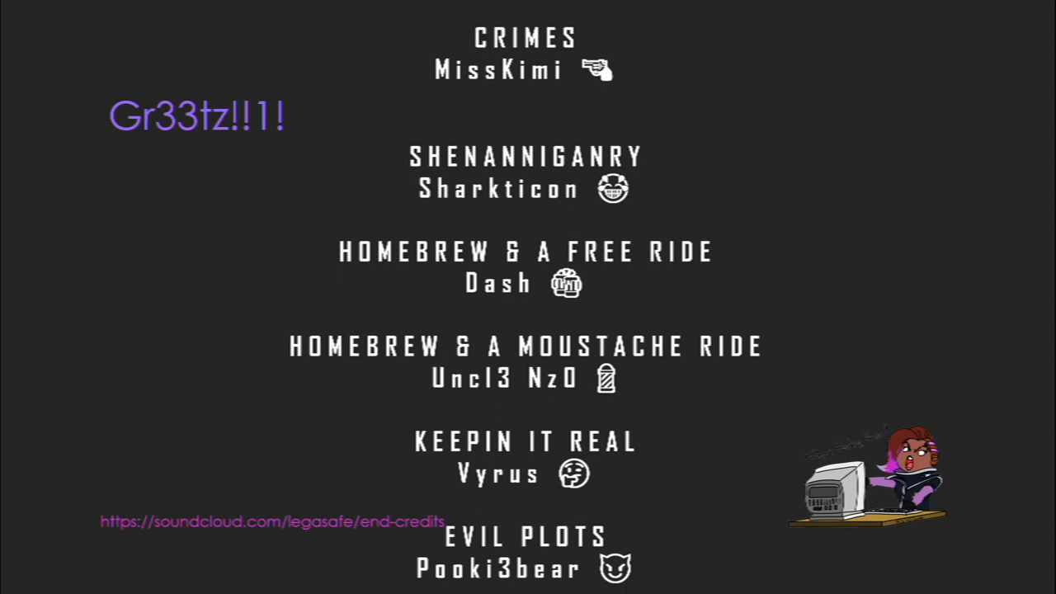
scroll("up", 3)
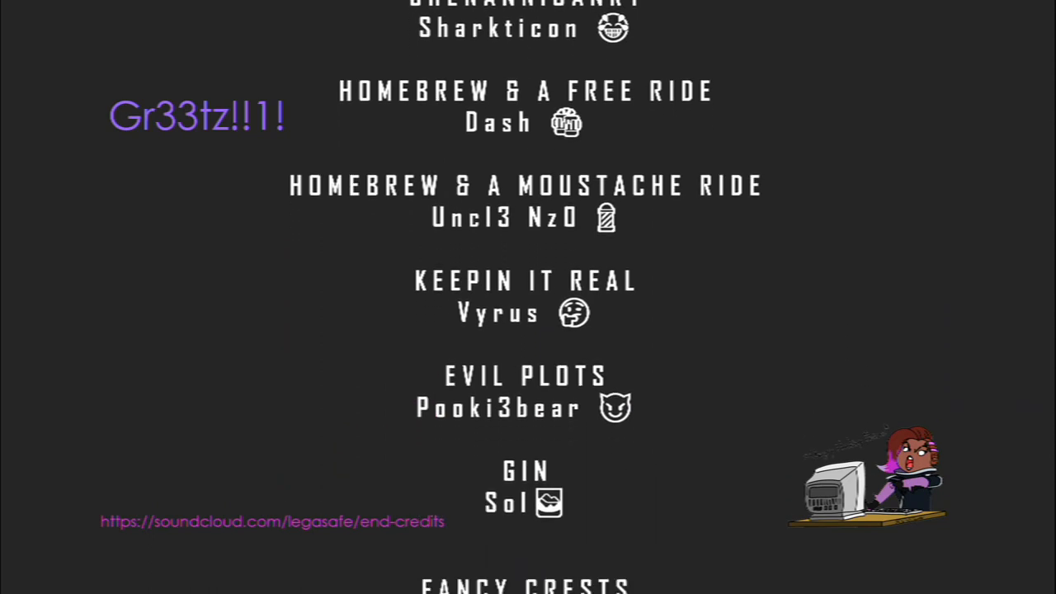